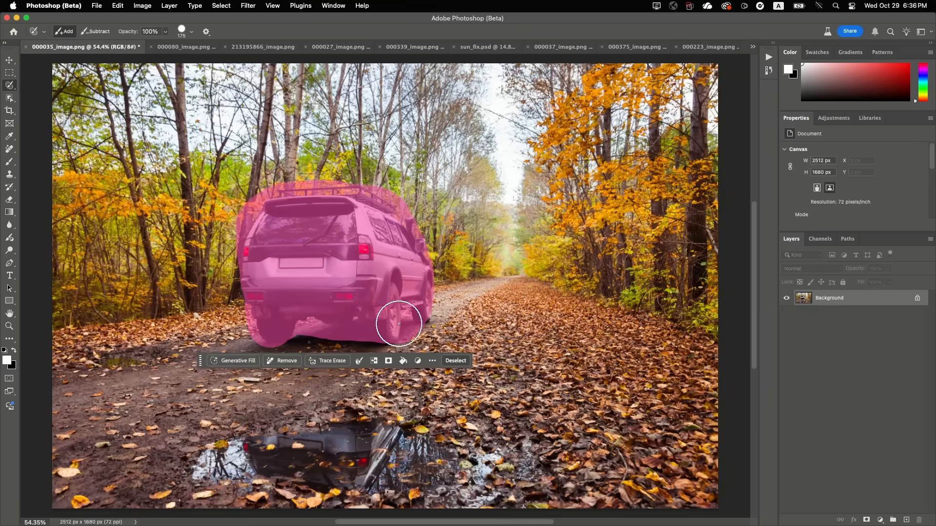
pyautogui.moveTo(290, 371)
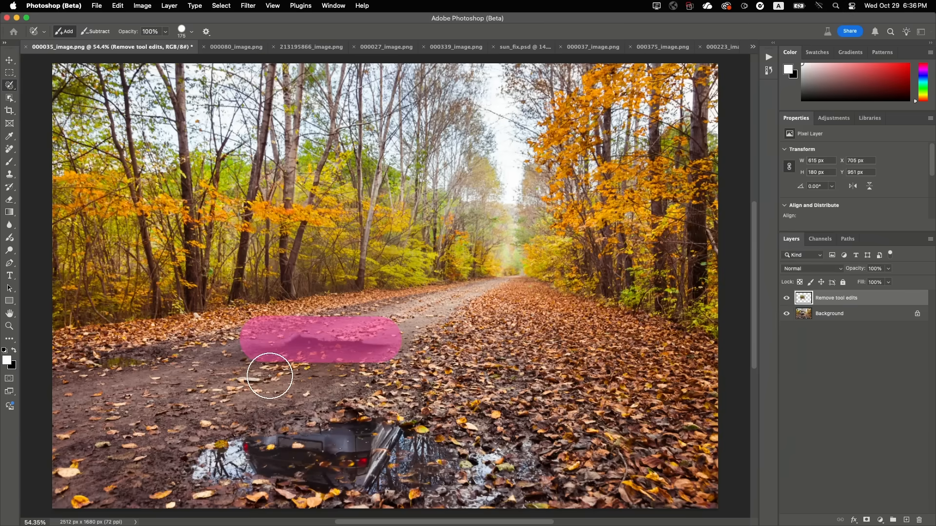
# Mark the SUV and the road stretch near the puddle for removal with the Remove tool.
pyautogui.click(269, 376)
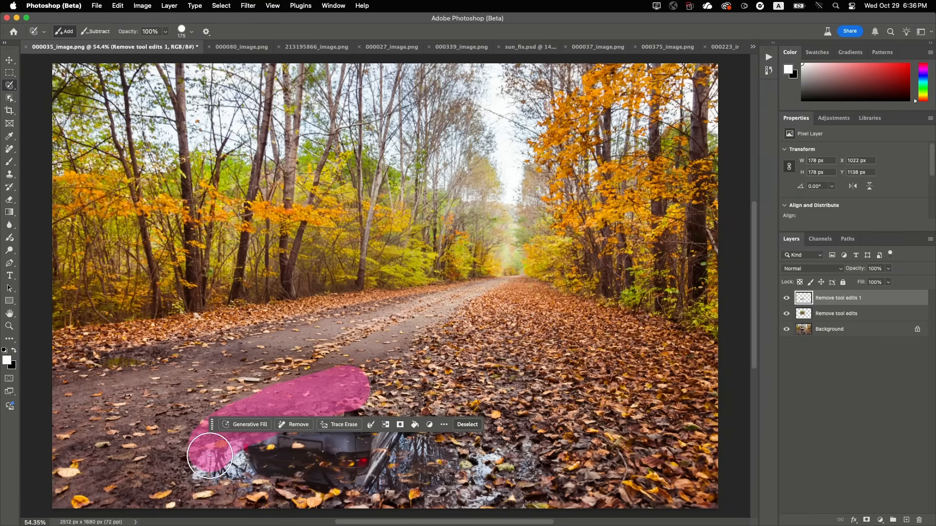
pyautogui.moveTo(208, 457); pyautogui.dragTo(332, 413)
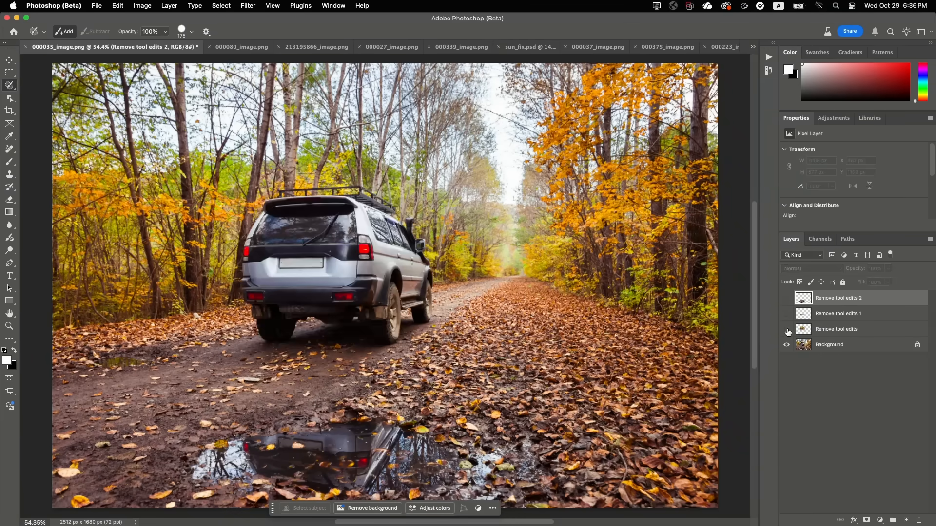
pyautogui.click(828, 344)
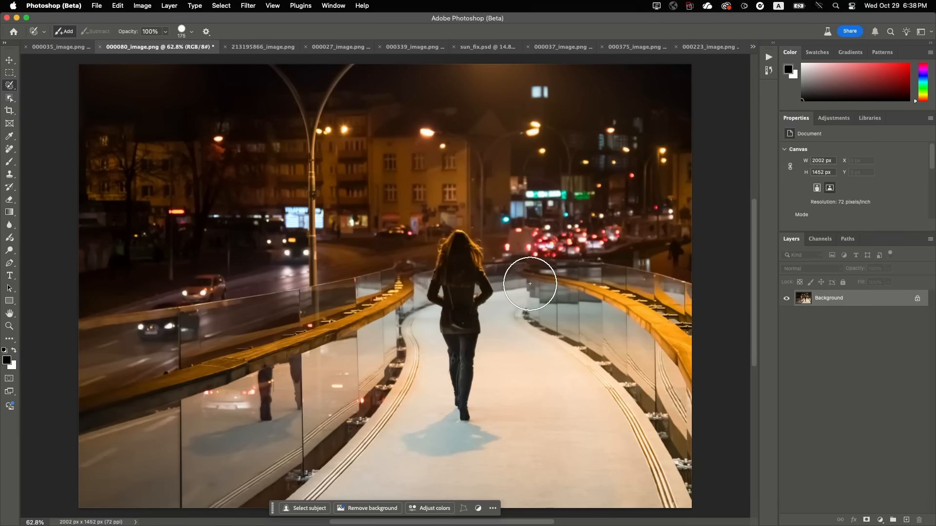
pyautogui.moveTo(480, 405)
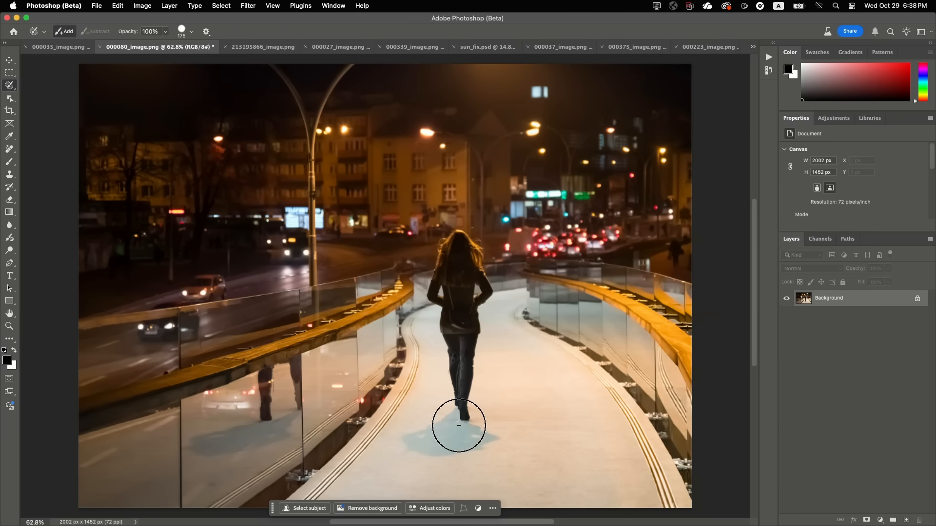
pyautogui.moveTo(283, 392)
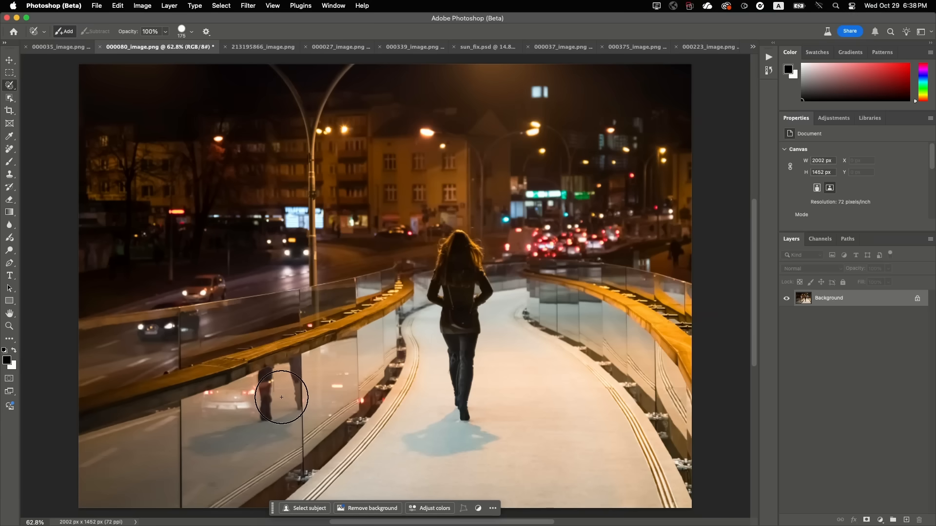
pyautogui.moveTo(459, 254)
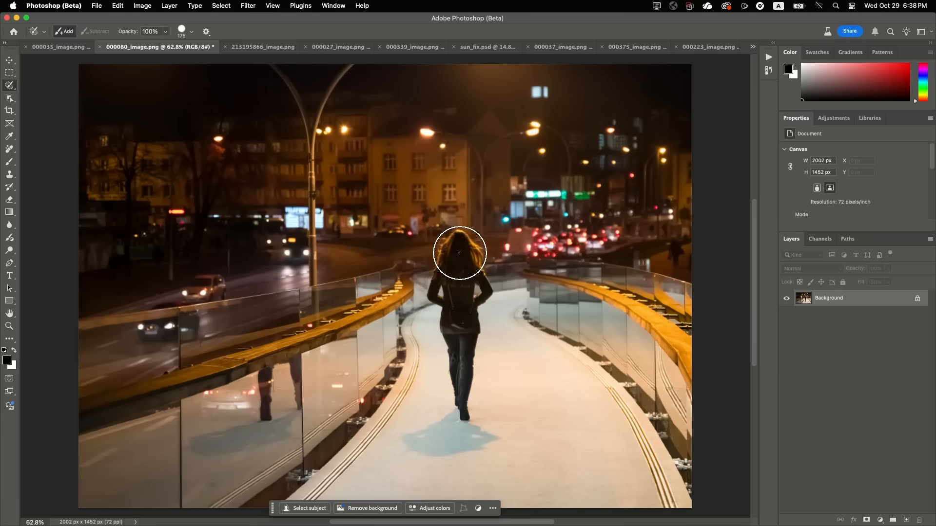
# Brush over the woman so Trace Erase removes her, her shadow and reflections, then move to the fishing photo.
pyautogui.moveTo(459, 252); pyautogui.dragTo(459, 368)
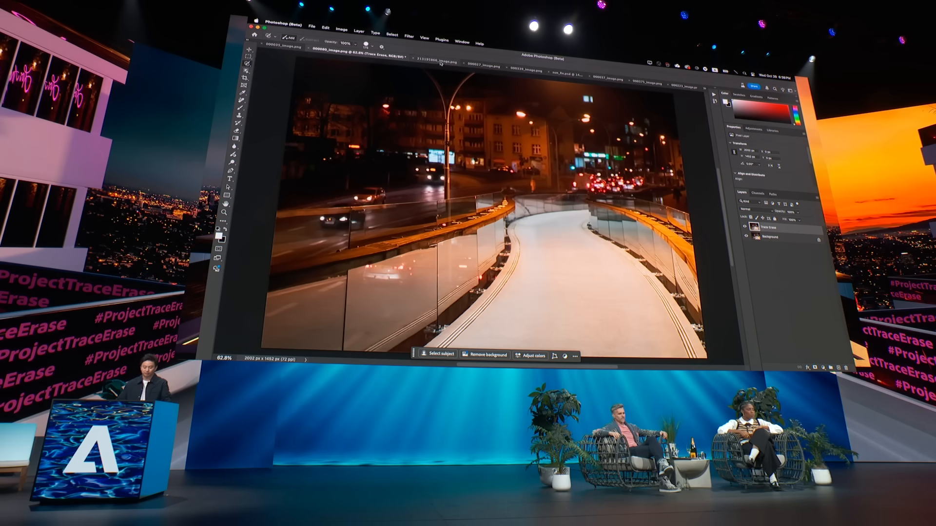
pyautogui.click(432, 64)
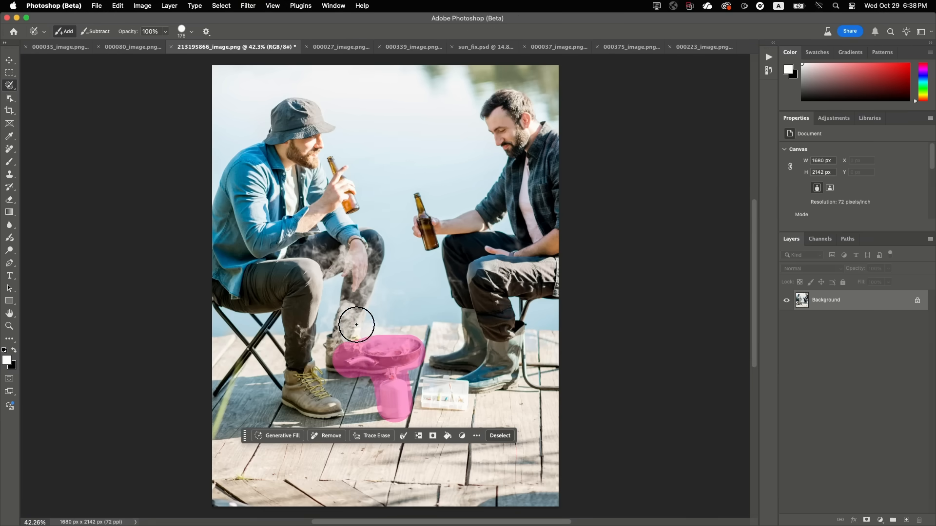
pyautogui.moveTo(386, 363)
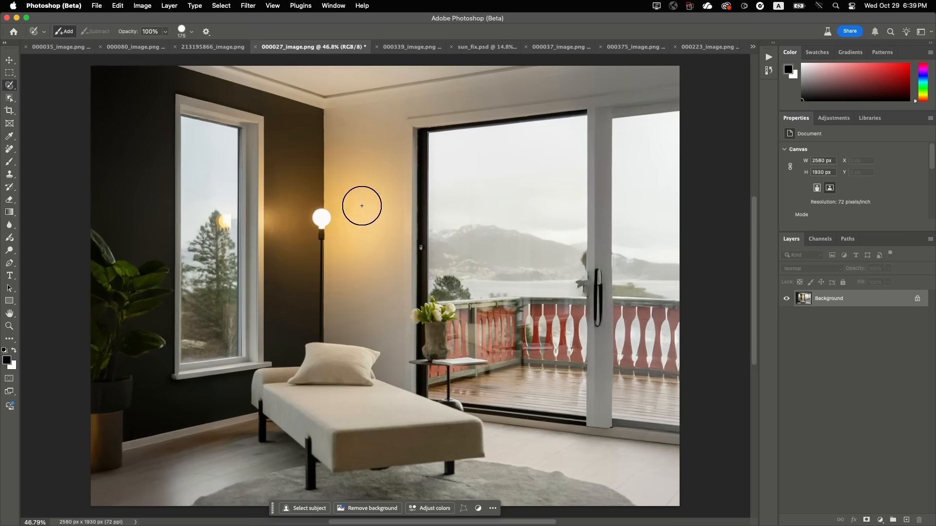
pyautogui.moveTo(320, 224)
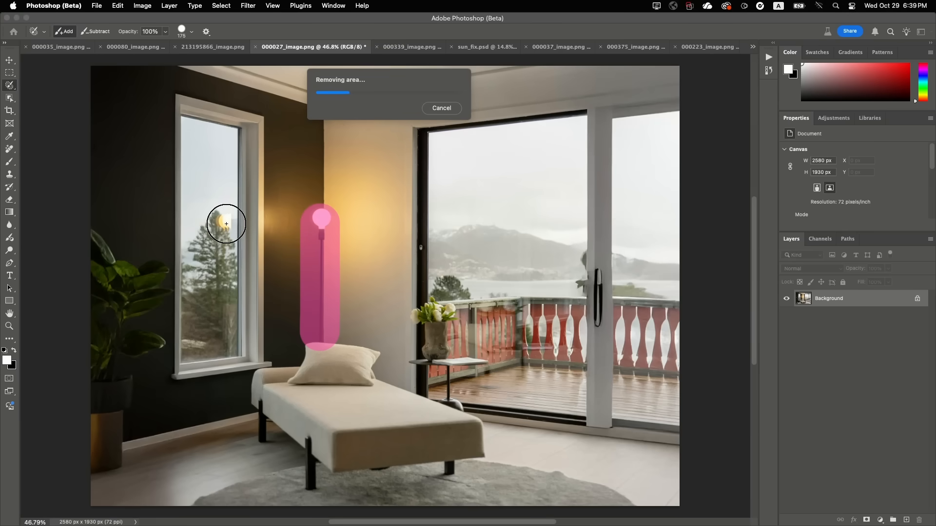
pyautogui.moveTo(770, 282)
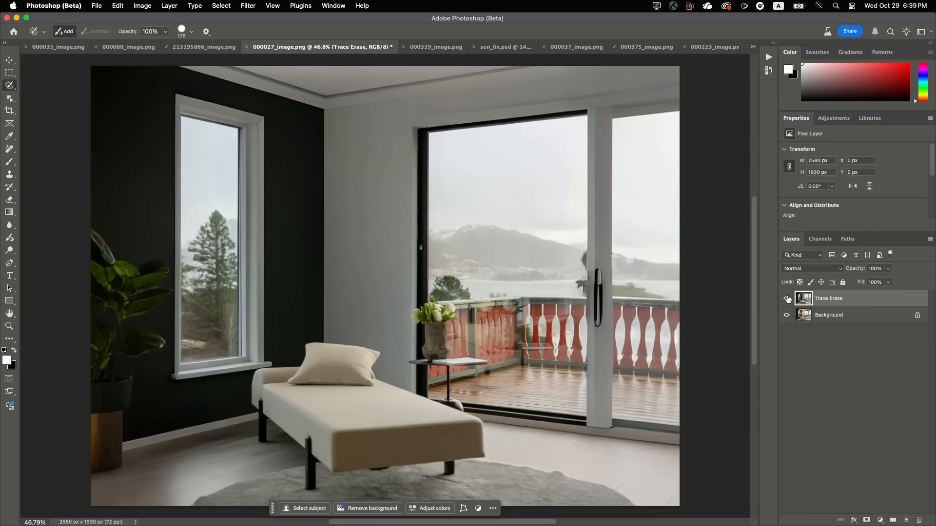
pyautogui.moveTo(787, 298)
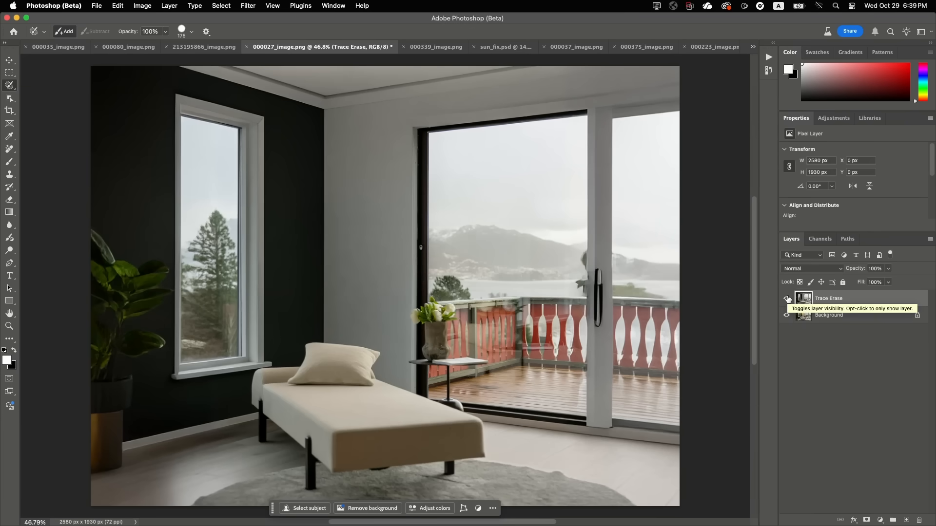
# Hide the Trace Erase layer to compare the lamp removal with the original room photo.
pyautogui.click(787, 298)
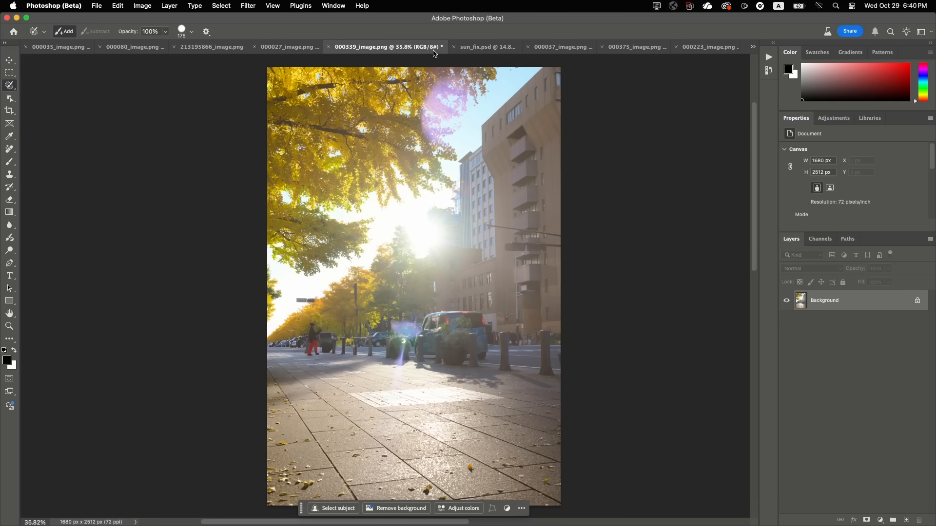
pyautogui.moveTo(445, 245)
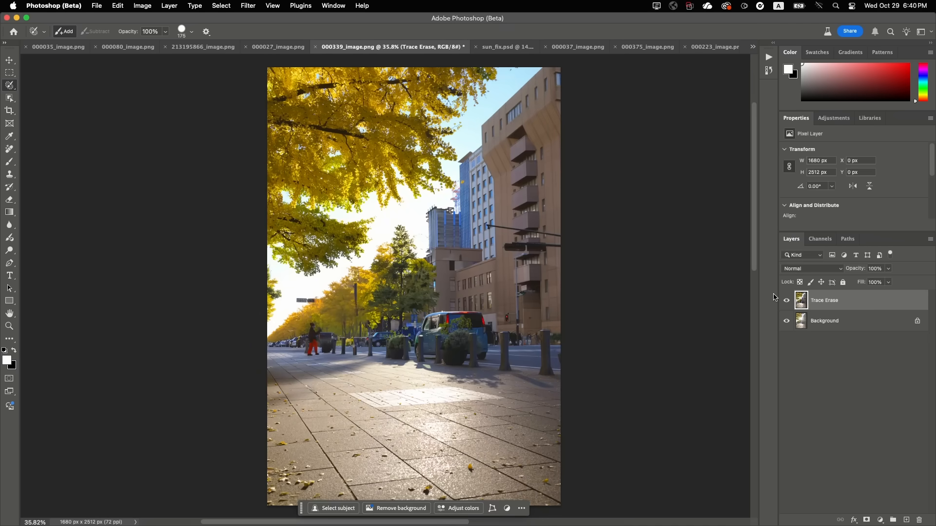
pyautogui.moveTo(792, 302)
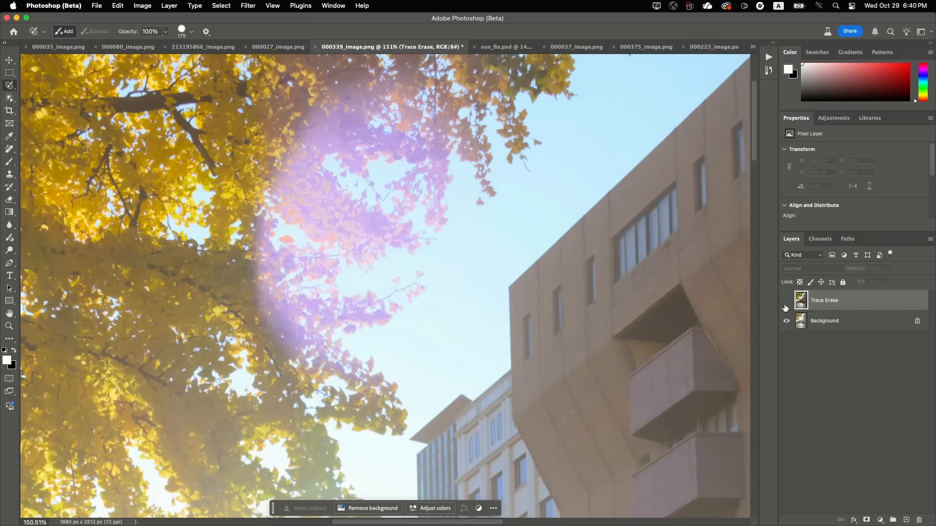
# Hide the Trace Erase layer to compare the flare removal with the original street photo.
pyautogui.click(787, 305)
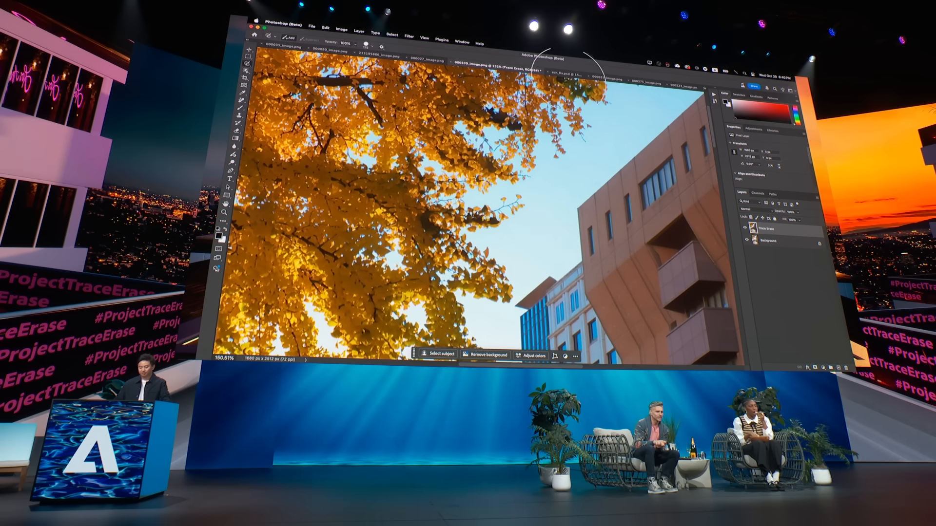
# Switch from sun_fix.psd to the 000037_image.png snowy hiker photo.
pyautogui.click(566, 64)
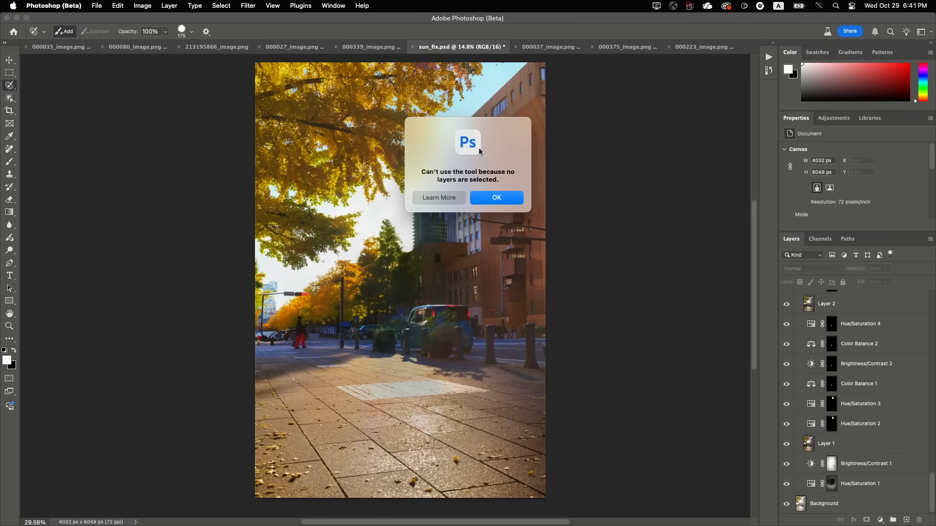
pyautogui.click(533, 46)
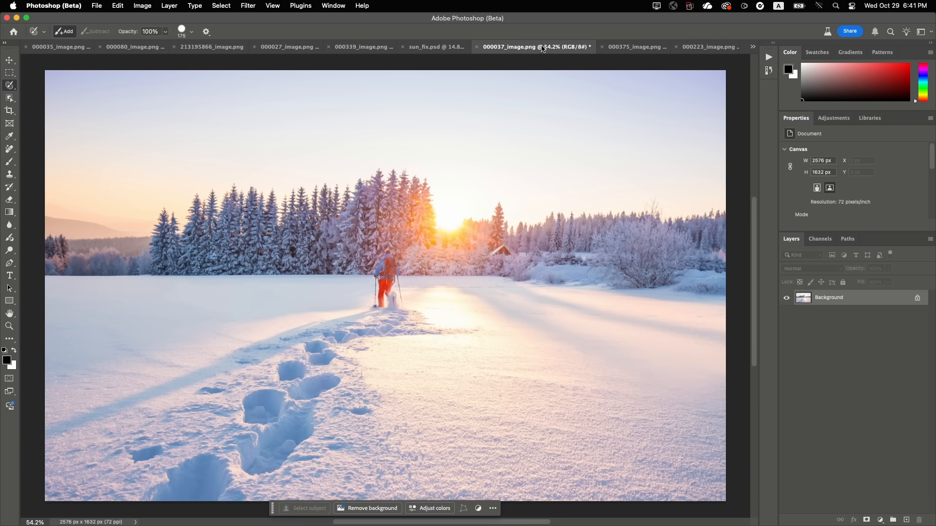
pyautogui.moveTo(386, 267)
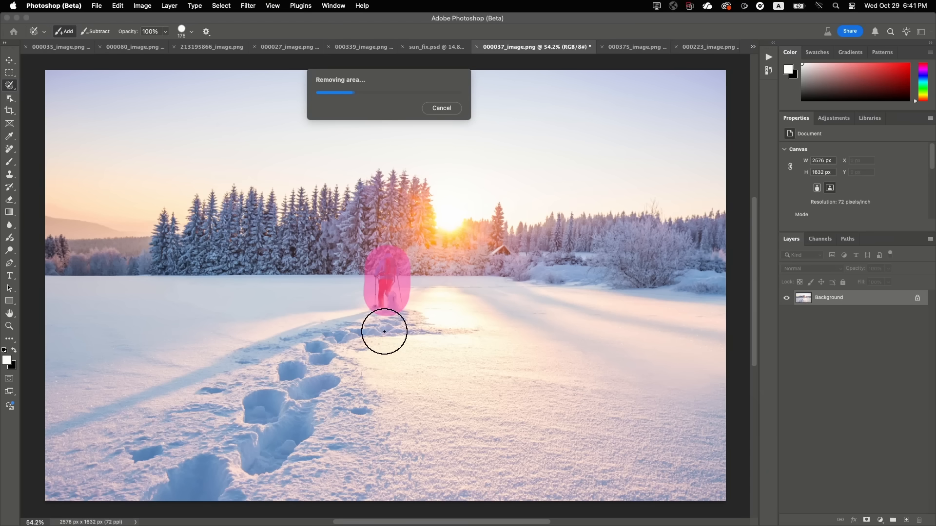
pyautogui.moveTo(767, 310)
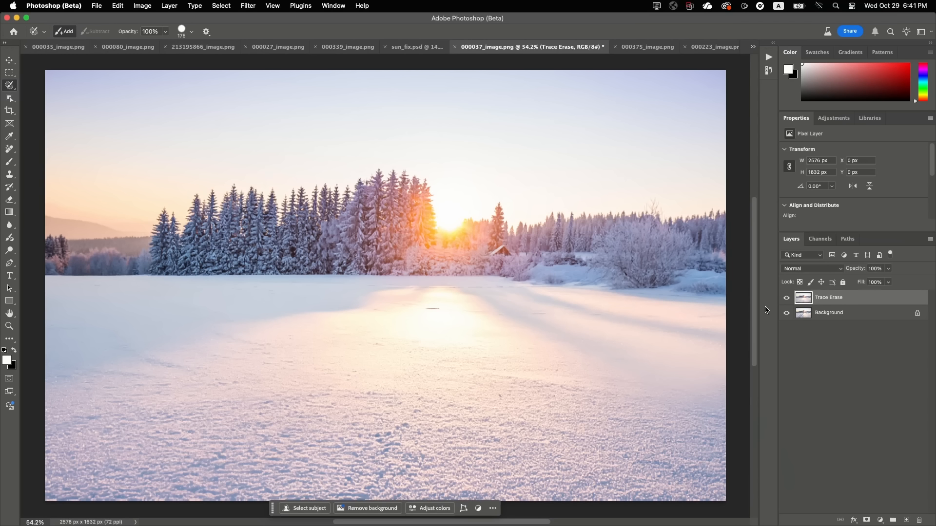
pyautogui.moveTo(778, 303)
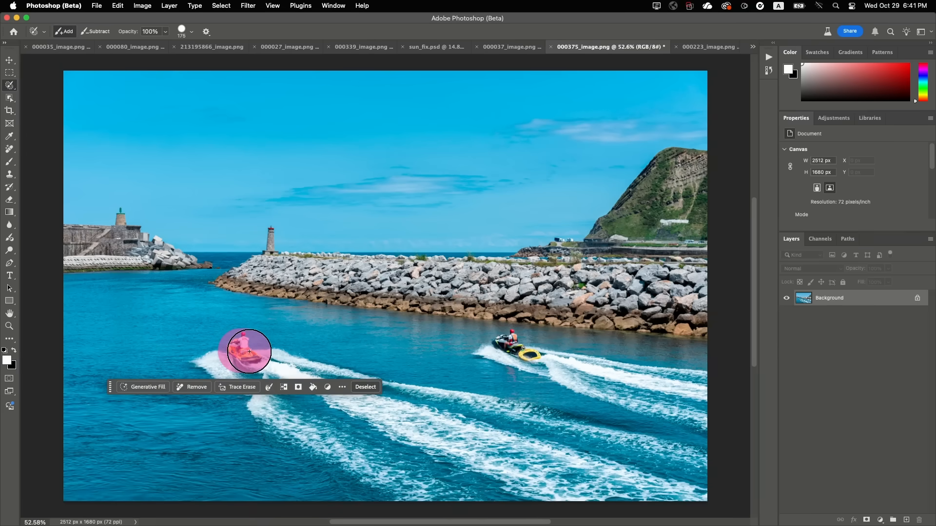
pyautogui.moveTo(500, 367)
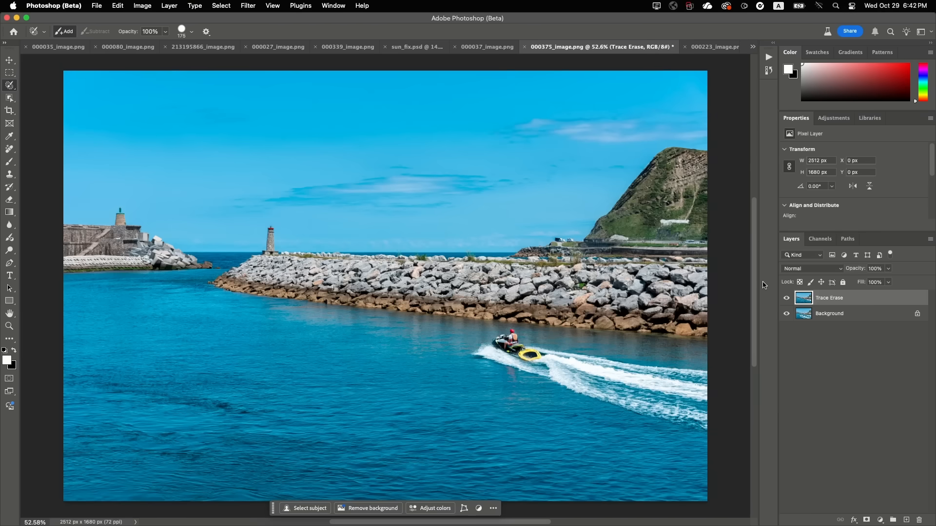
pyautogui.moveTo(780, 305)
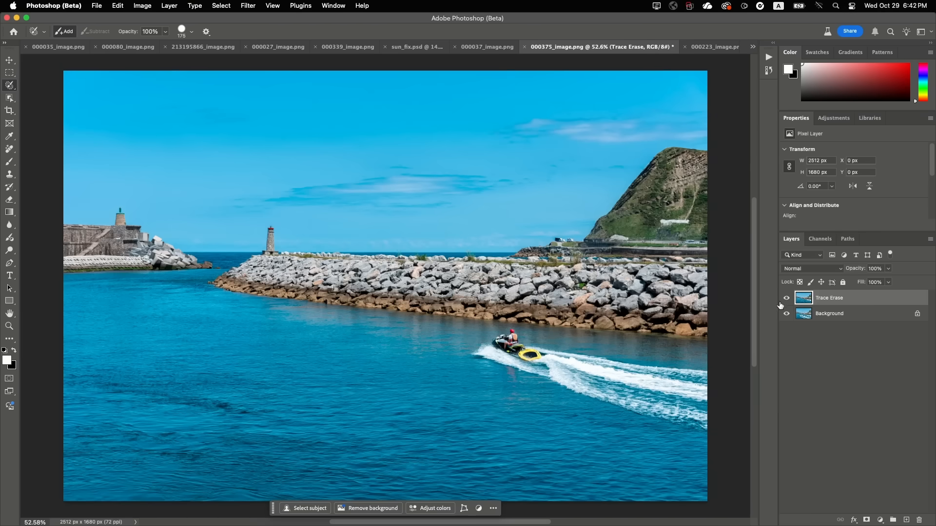
# Toggle the Trace Erase layer off and on to compare the jet-ski removal with the original.
pyautogui.click(787, 298)
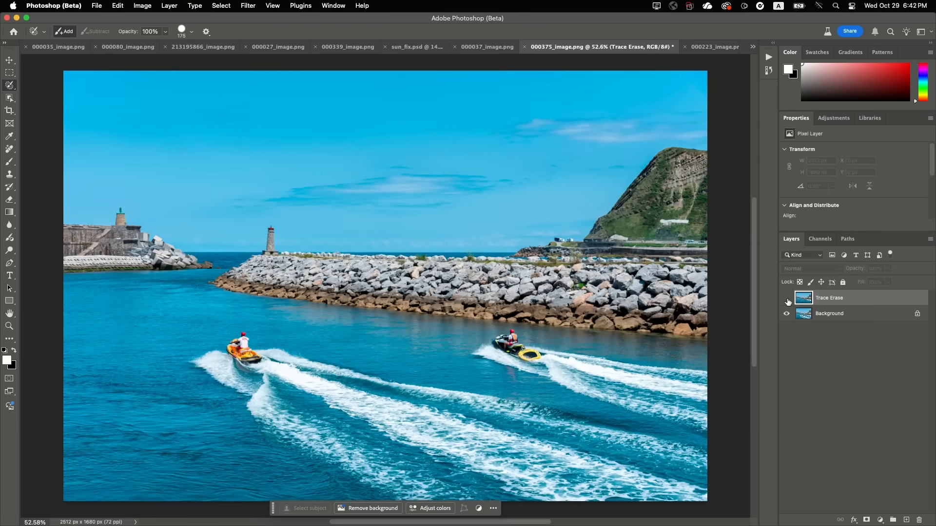
pyautogui.click(788, 301)
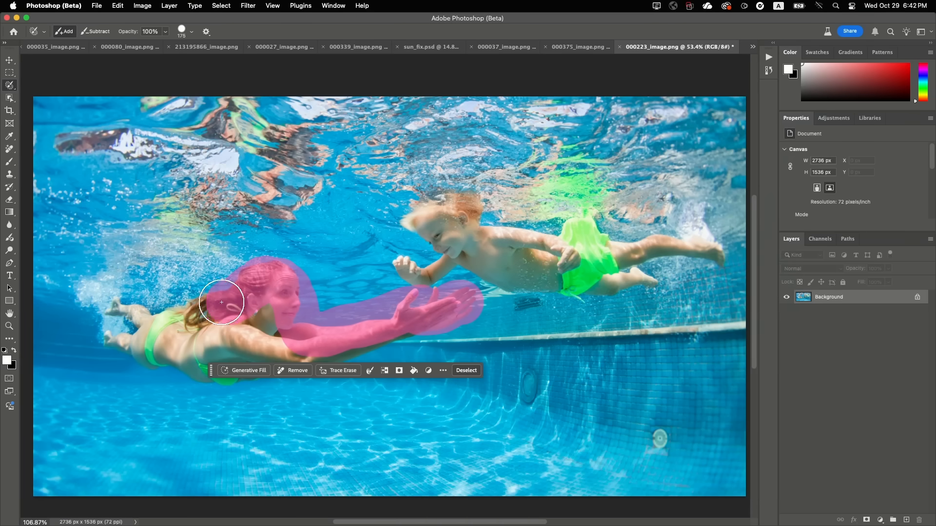
# Select the swimming girl, Trace Erase her and her bubbles, then review the History panel.
pyautogui.moveTo(222, 301); pyautogui.dragTo(310, 352)
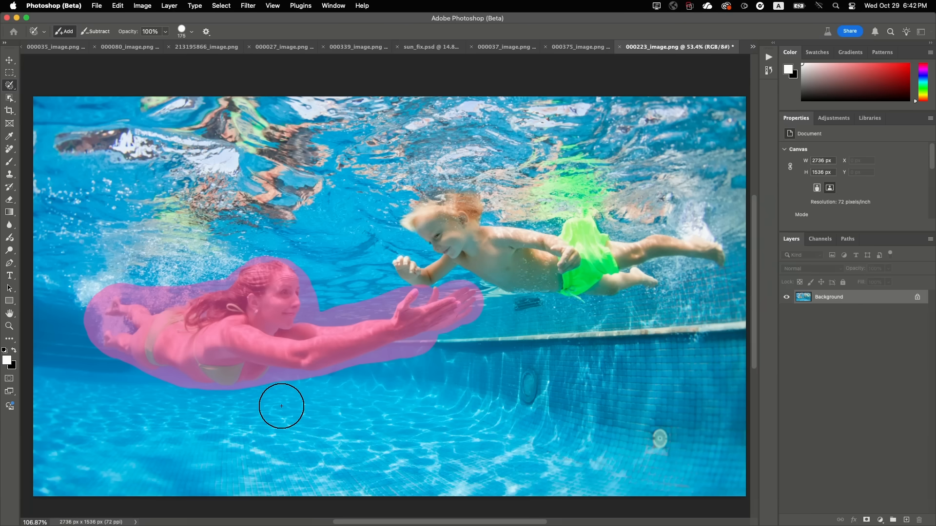
pyautogui.click(281, 406)
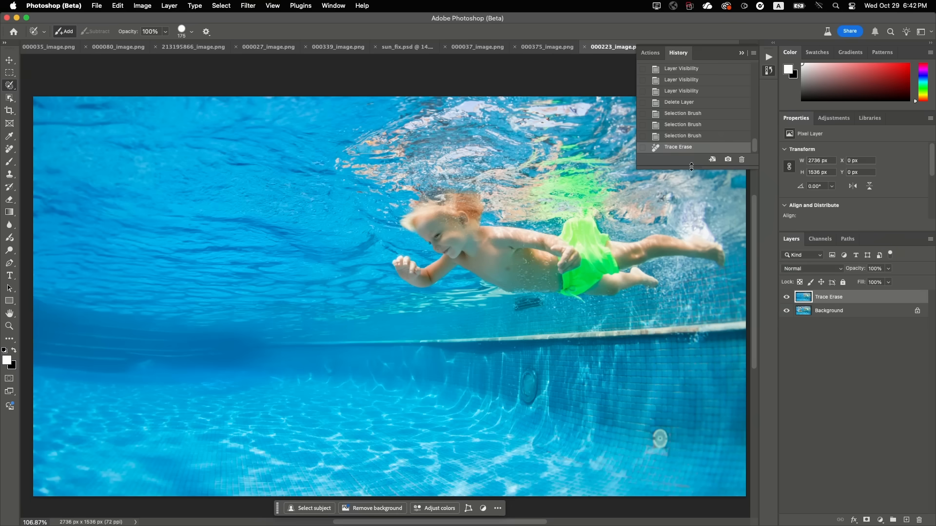
pyautogui.click(683, 135)
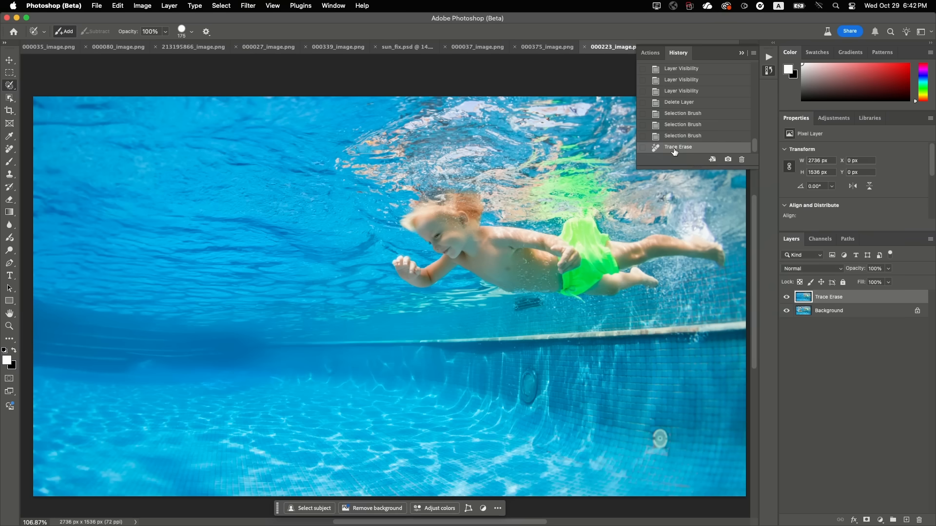
pyautogui.moveTo(695, 140)
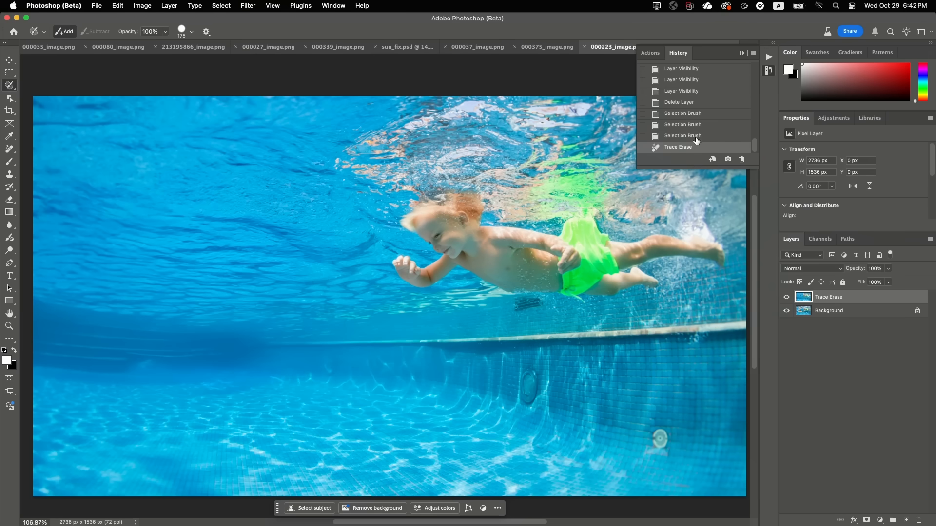
pyautogui.moveTo(685, 146)
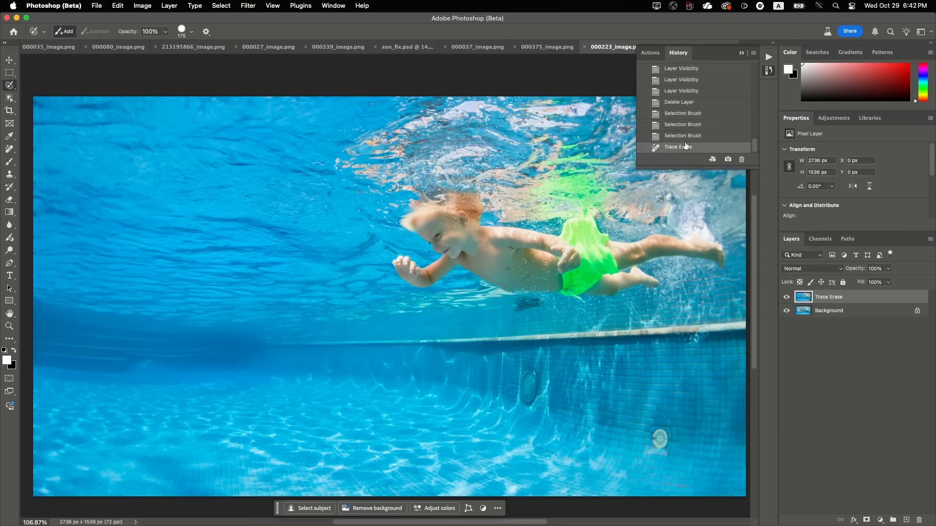